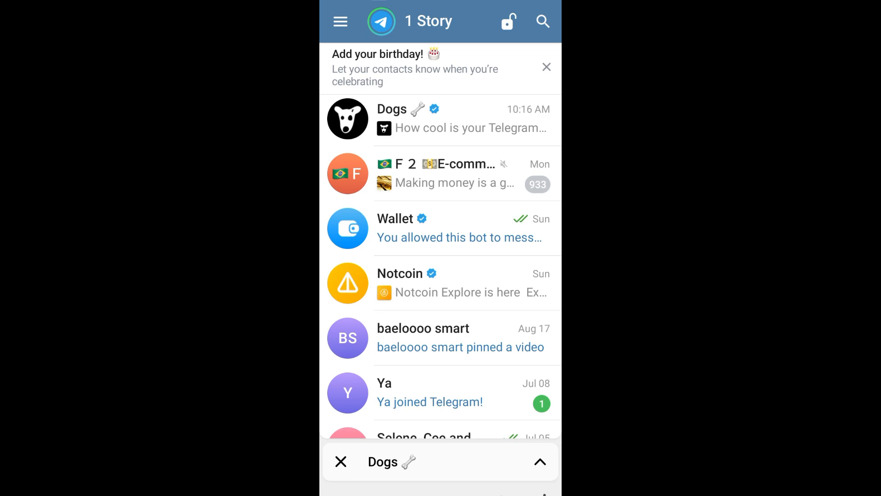
Open the Wallet mini-app from Telegram to view Wallet Earn, TON Space and Dollars balances.
{"action": "left_click", "coordinate": [340, 22]}
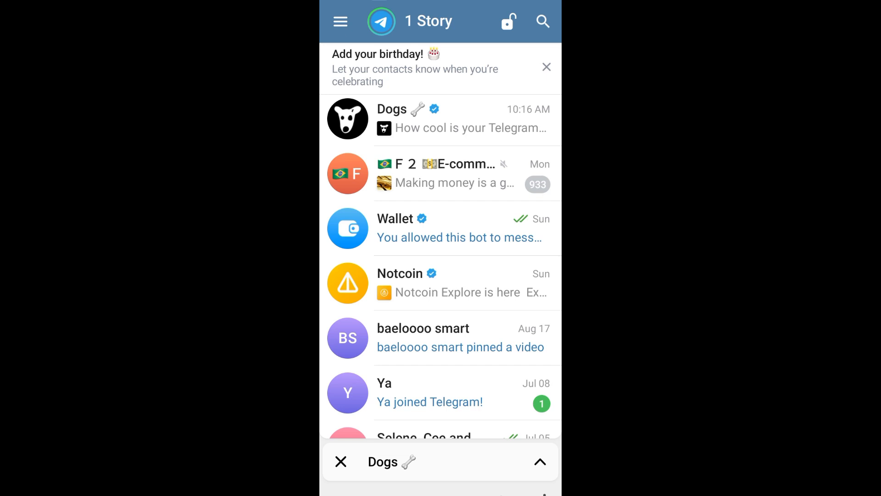
{"action": "left_click", "coordinate": [441, 228]}
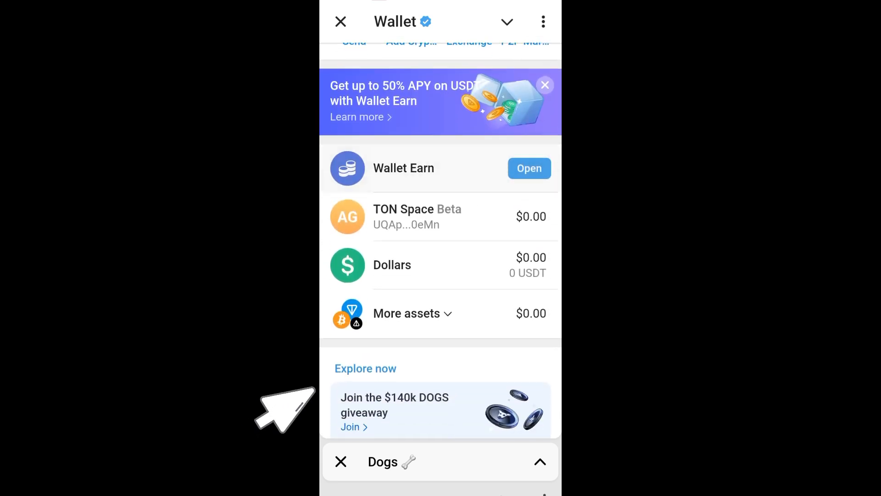
Expand More assets and open Toncoin's detail page showing 0 TON.
{"action": "left_click", "coordinate": [406, 313]}
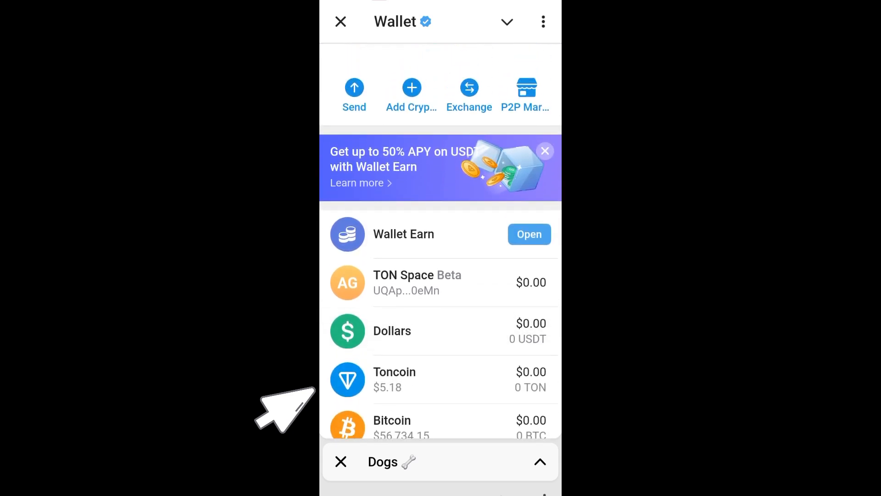
{"action": "scroll", "scroll_direction": "up", "scroll_amount": 3}
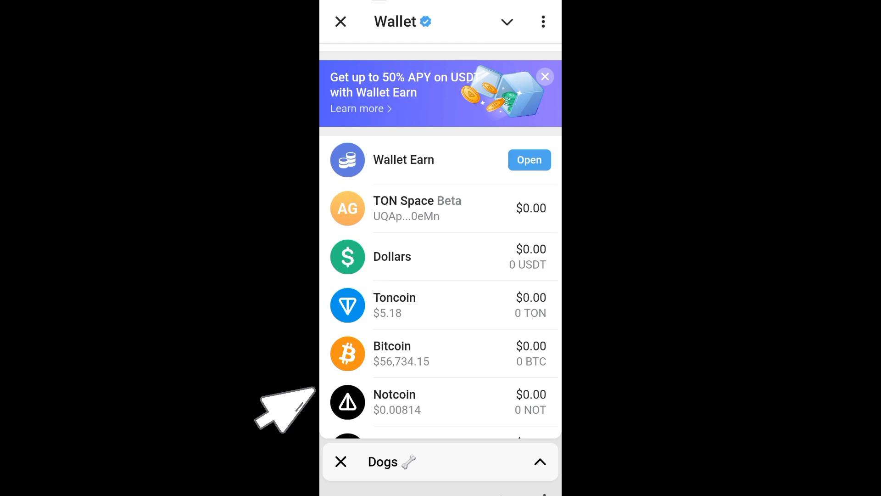
{"action": "left_click", "coordinate": [421, 305]}
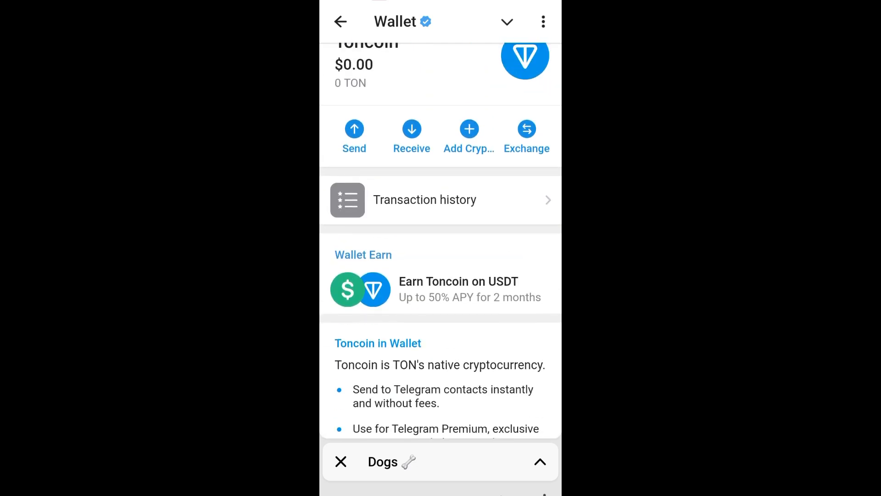
Attempt to send Toncoin twice, dismissing the empty-balance prompt each time.
{"action": "left_click", "coordinate": [353, 135]}
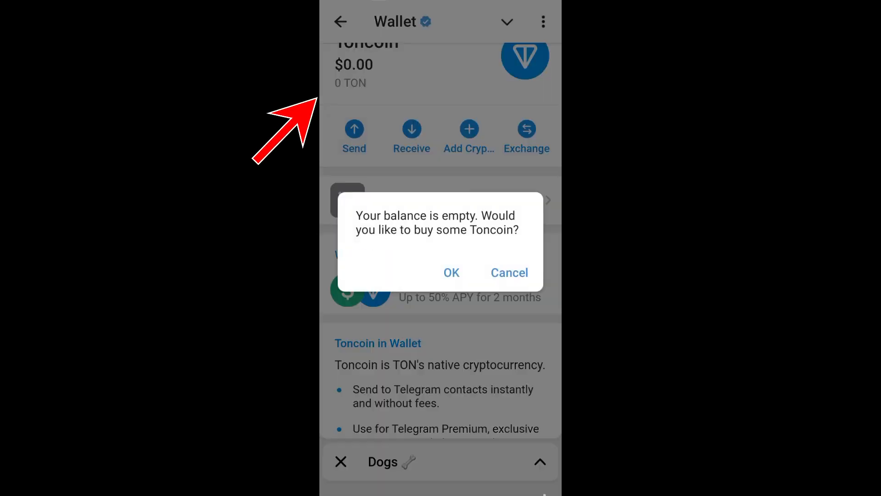
{"action": "left_click", "coordinate": [509, 272]}
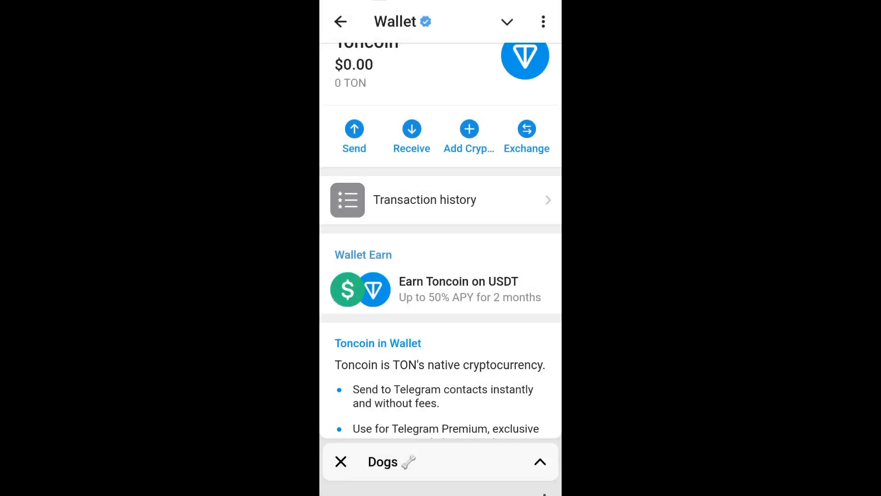
{"action": "left_click", "coordinate": [354, 133]}
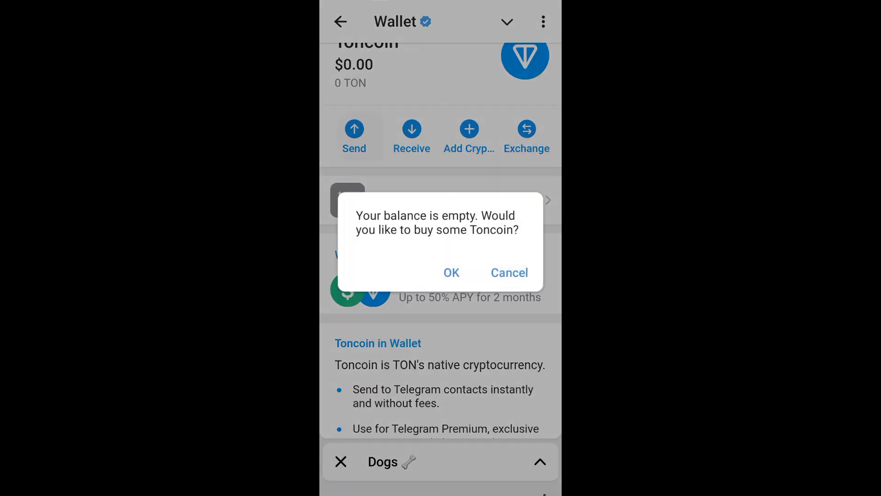
{"action": "left_click", "coordinate": [451, 273]}
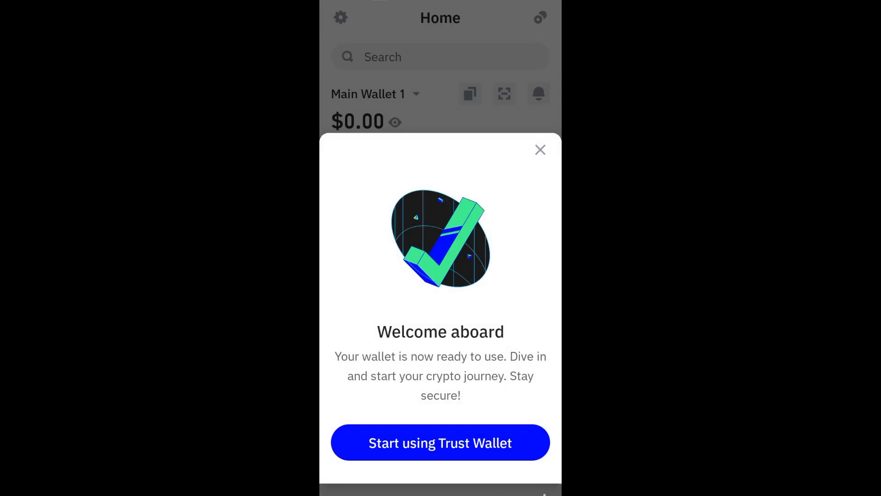
Dismiss Trust Wallet's welcome message and browse the Receive coin list (BTC, ETH, BNB, TWT).
{"action": "left_click", "coordinate": [440, 442]}
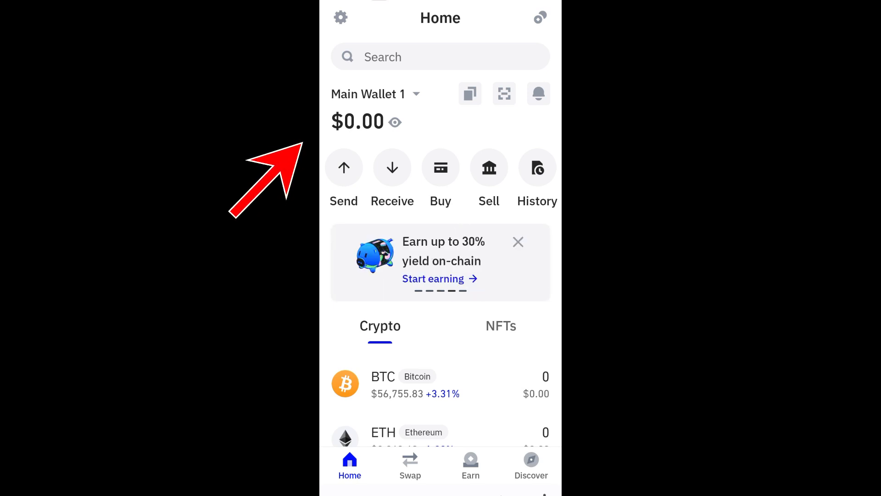
{"action": "left_click", "coordinate": [392, 167]}
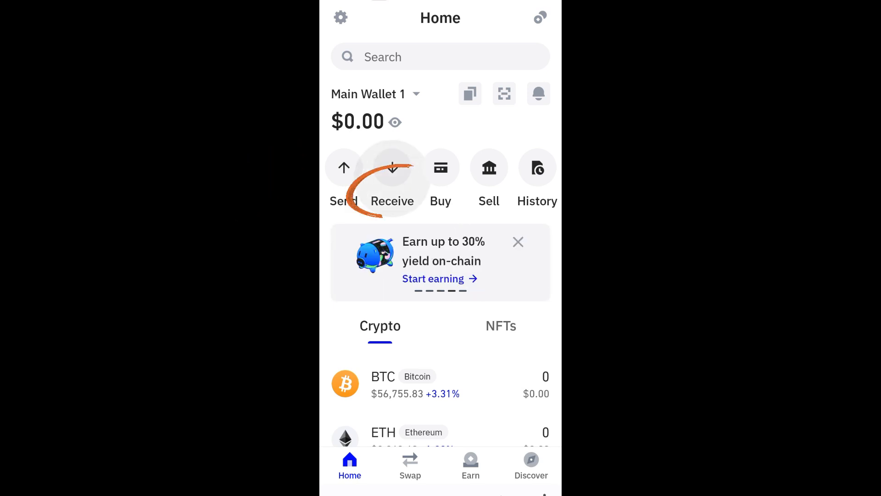
{"action": "left_click", "coordinate": [392, 167]}
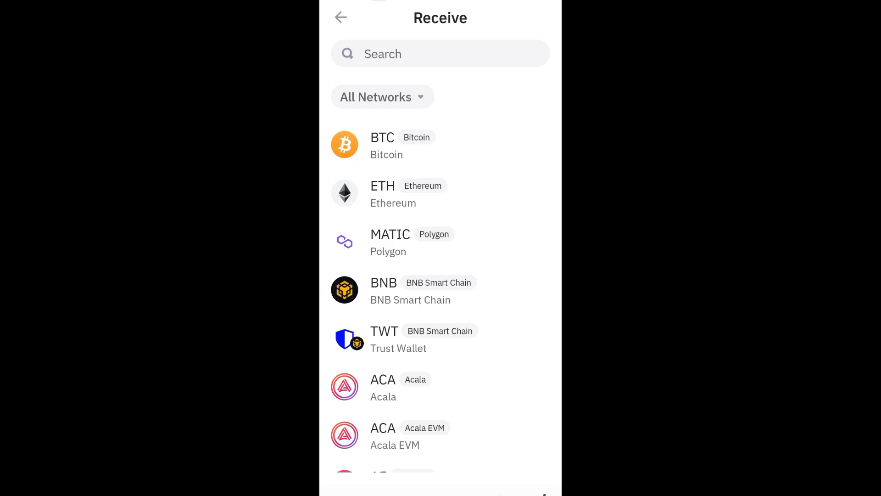
{"action": "scroll", "scroll_direction": "down", "scroll_amount": 3}
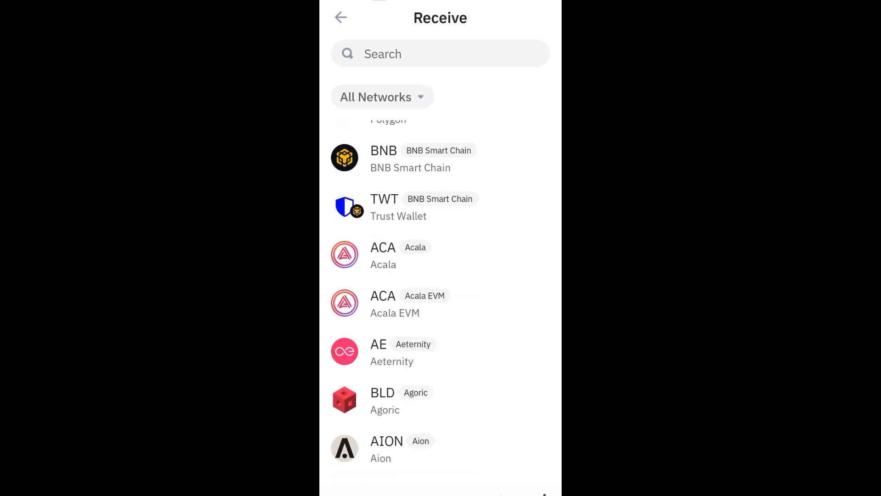
{"action": "scroll", "scroll_direction": "up", "scroll_amount": 3}
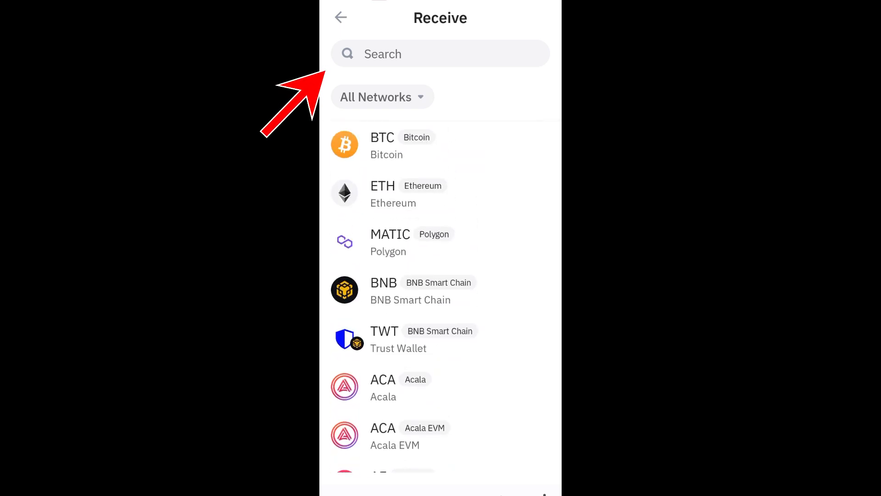
Search the coin list for 'ton' to reach the TON receive address and QR code.
{"action": "left_click", "coordinate": [441, 53]}
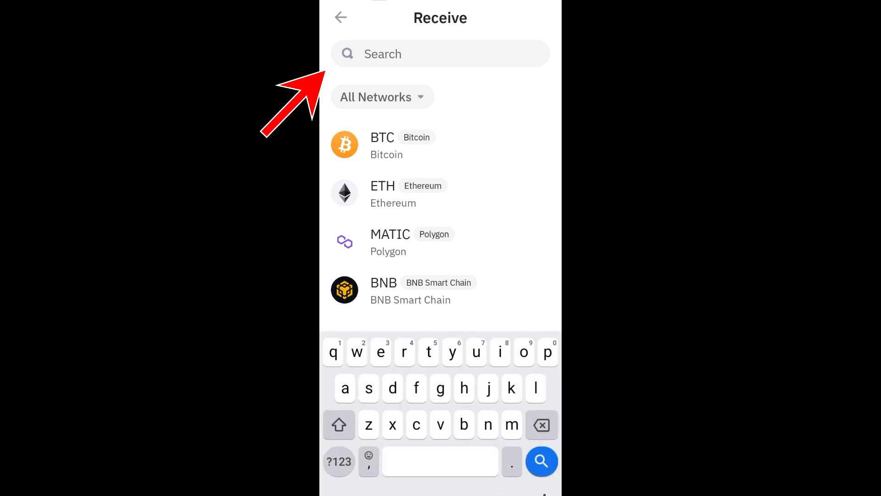
{"action": "type", "text": "ton"}
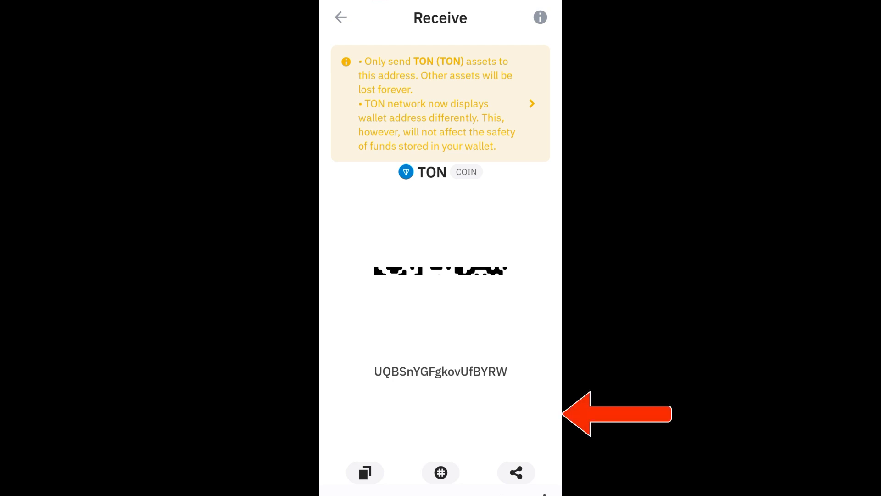
{"action": "left_click", "coordinate": [365, 472]}
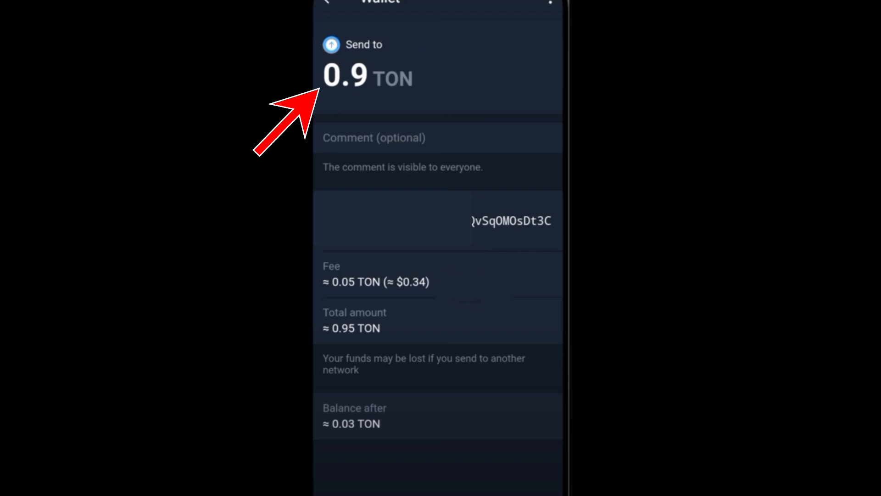
{"action": "mouse_move", "coordinate": [275, 306]}
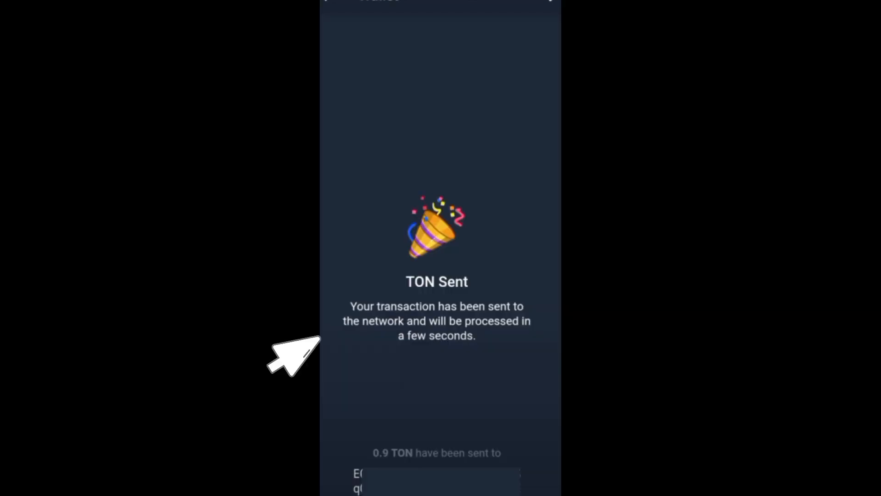
{"action": "mouse_move", "coordinate": [293, 359]}
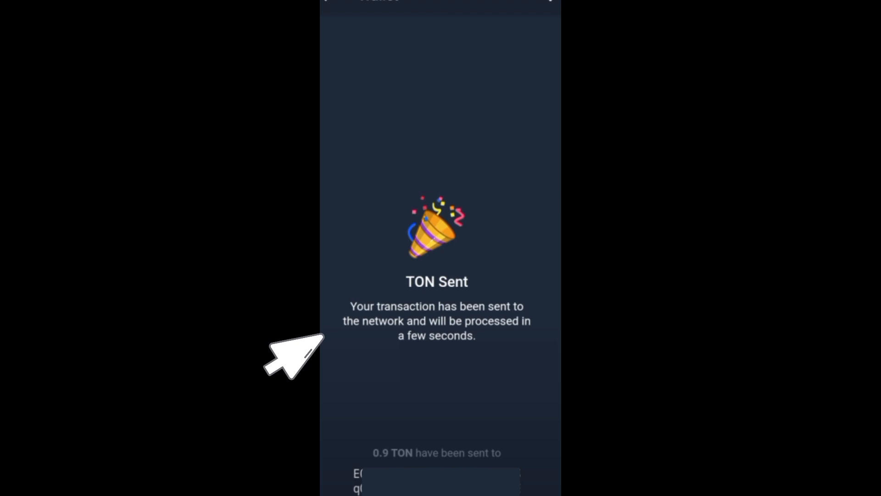
{"action": "mouse_move", "coordinate": [337, 478]}
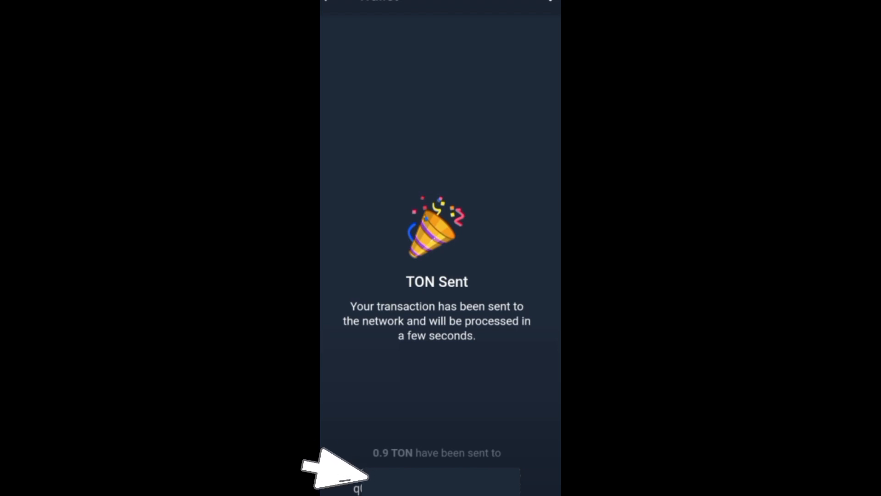